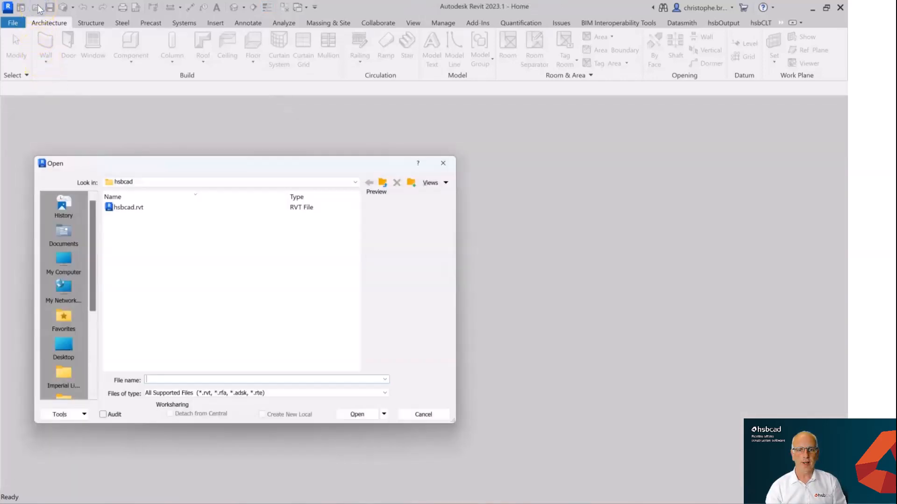
Open the hsbcad.rvt sample model from the hsbcad folder.
click(128, 207)
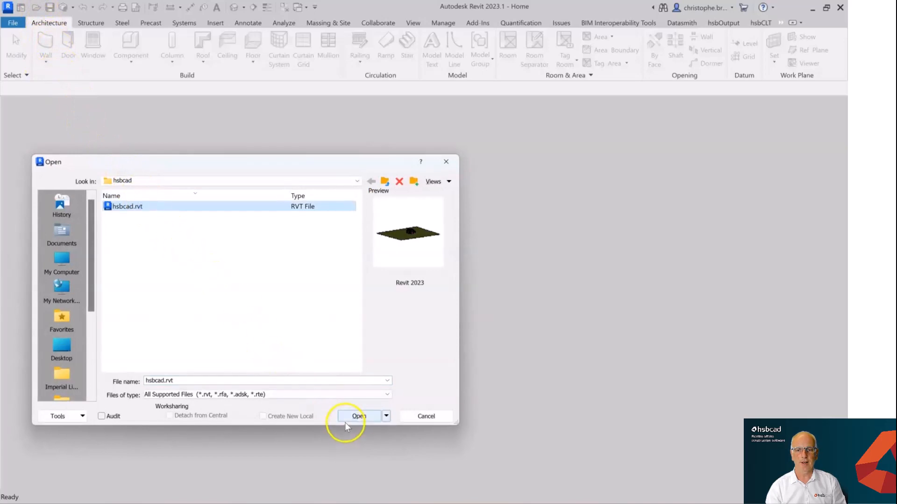
click(358, 416)
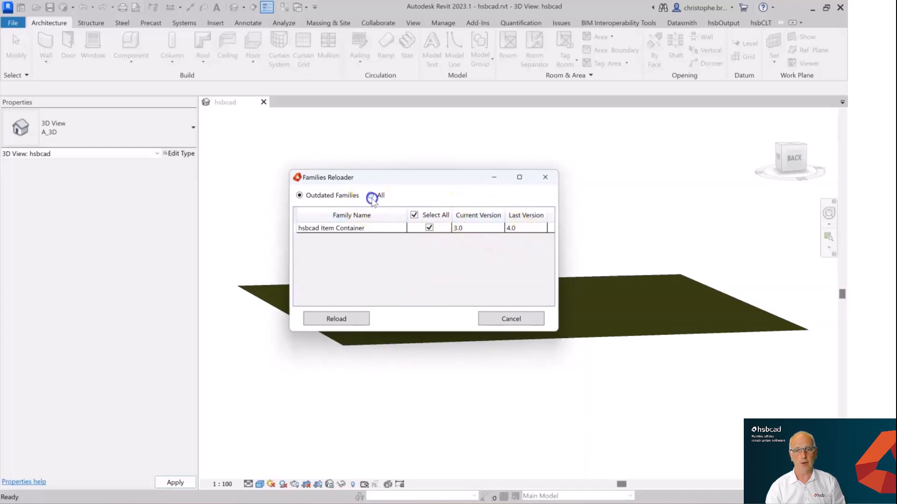
Reload the outdated hsbcad Item Container family from version 3.0 to 4.0 via the Families Reloader.
click(371, 195)
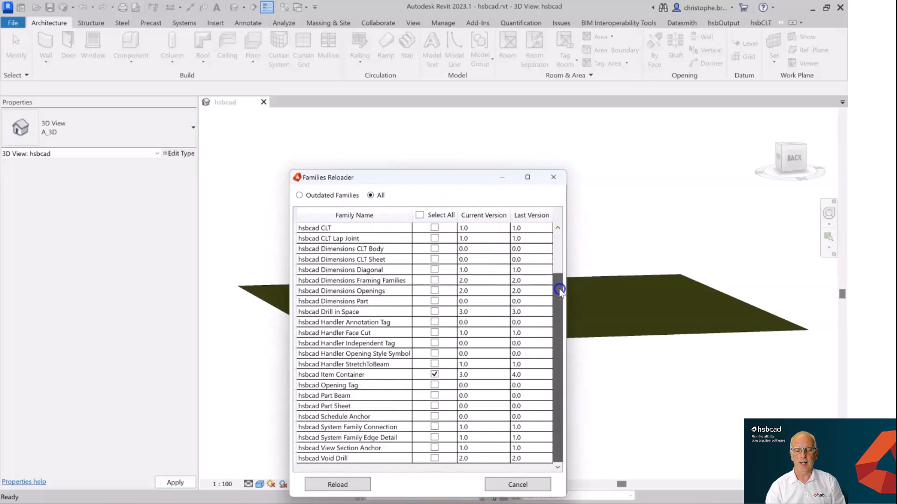
mouse_move(485, 369)
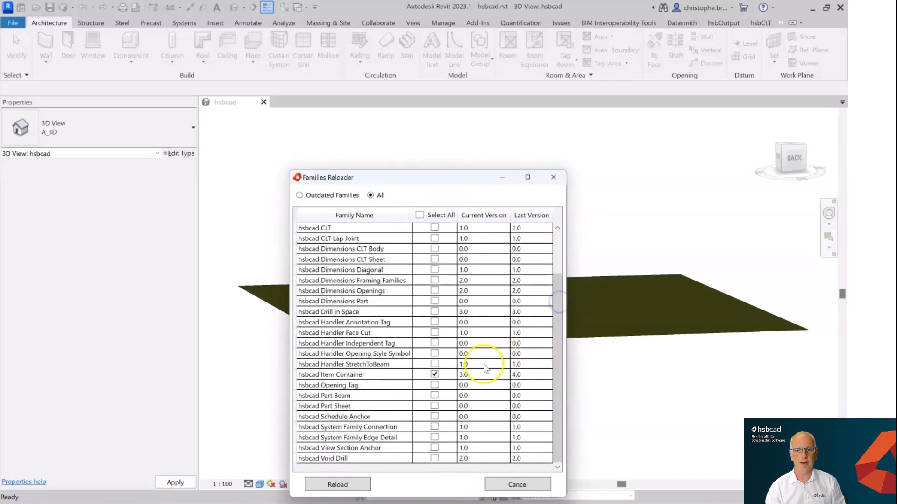
click(435, 373)
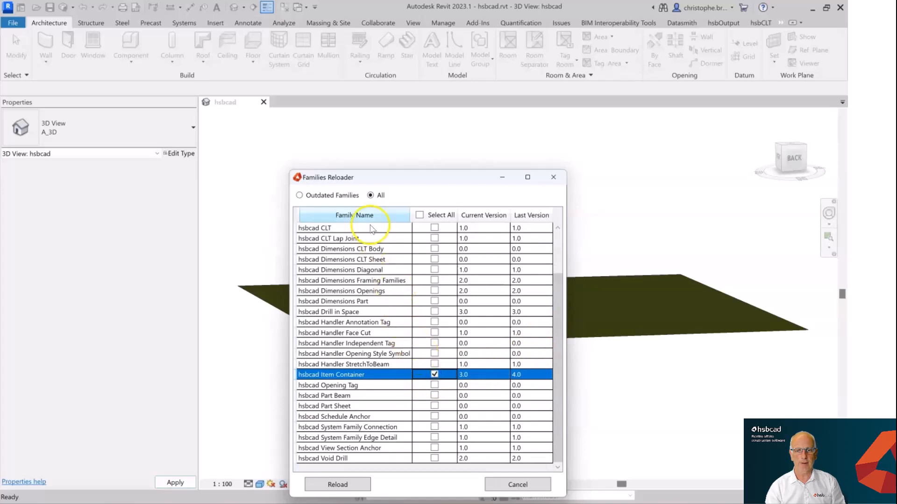
click(299, 195)
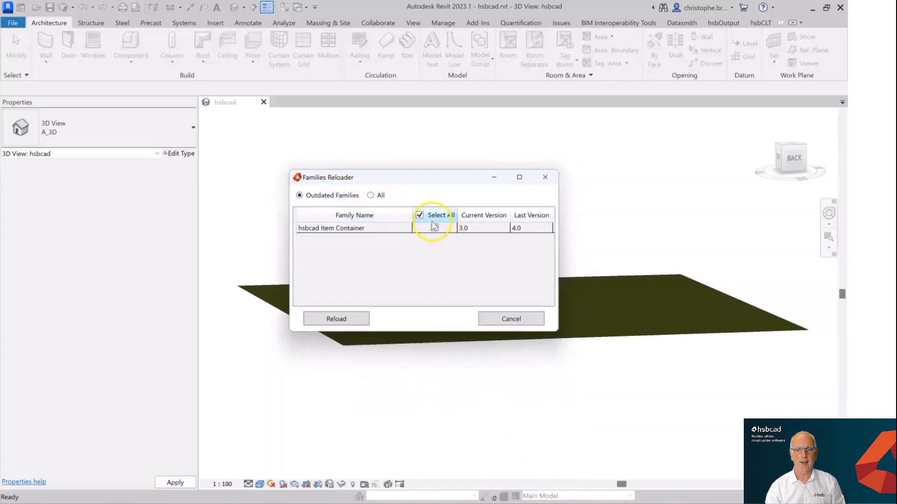
click(419, 215)
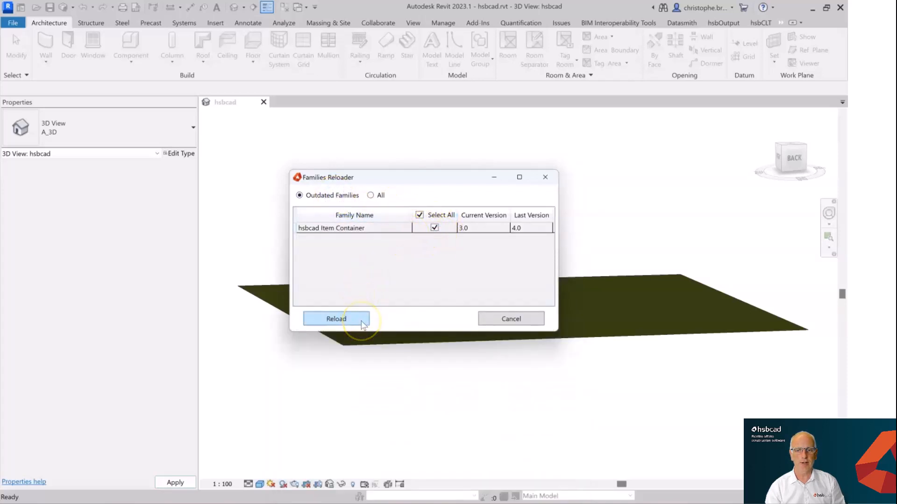
click(336, 318)
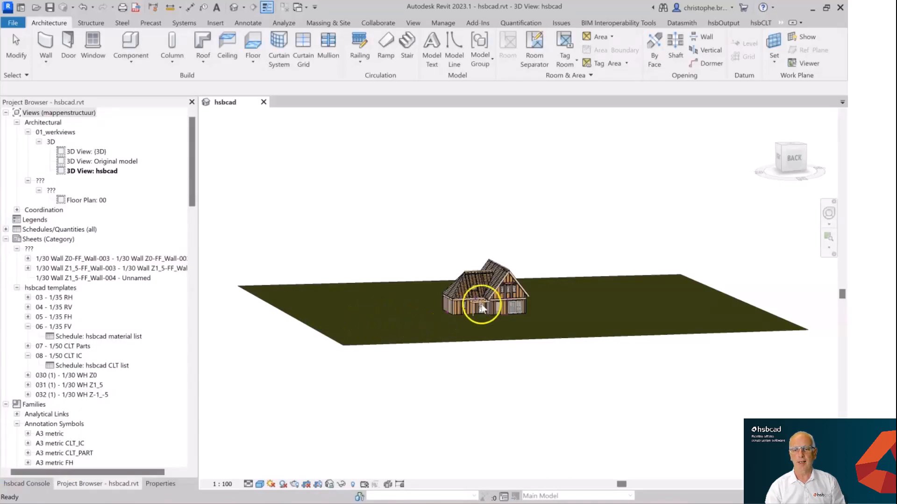